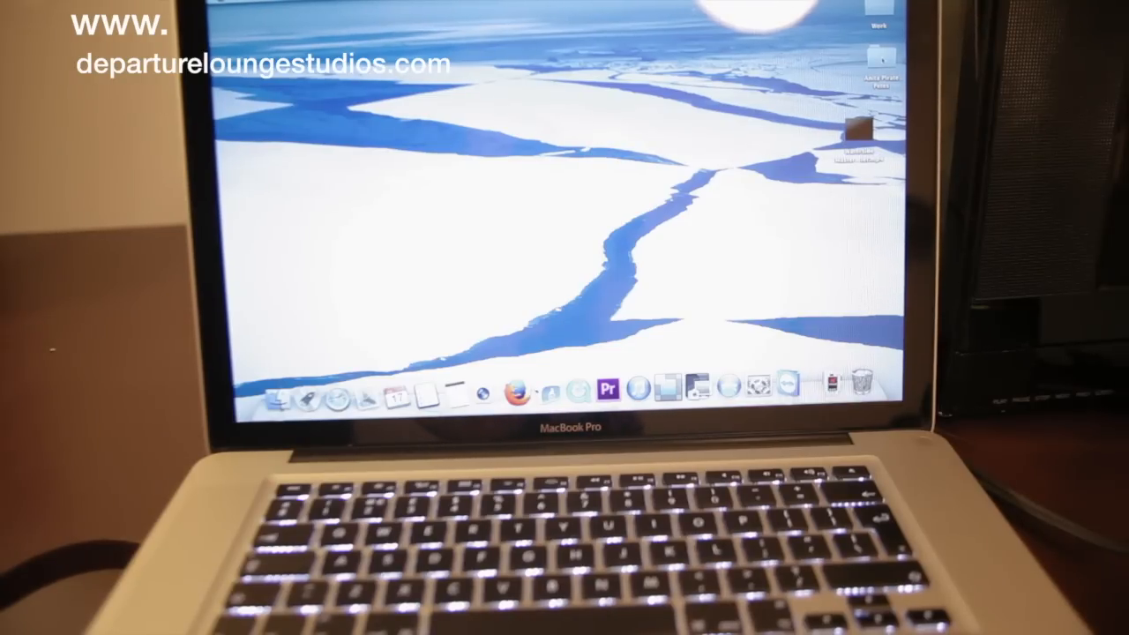
Show the context menu of actions for the "Anita Pirate Petes" desktop folder.
right_click(875, 62)
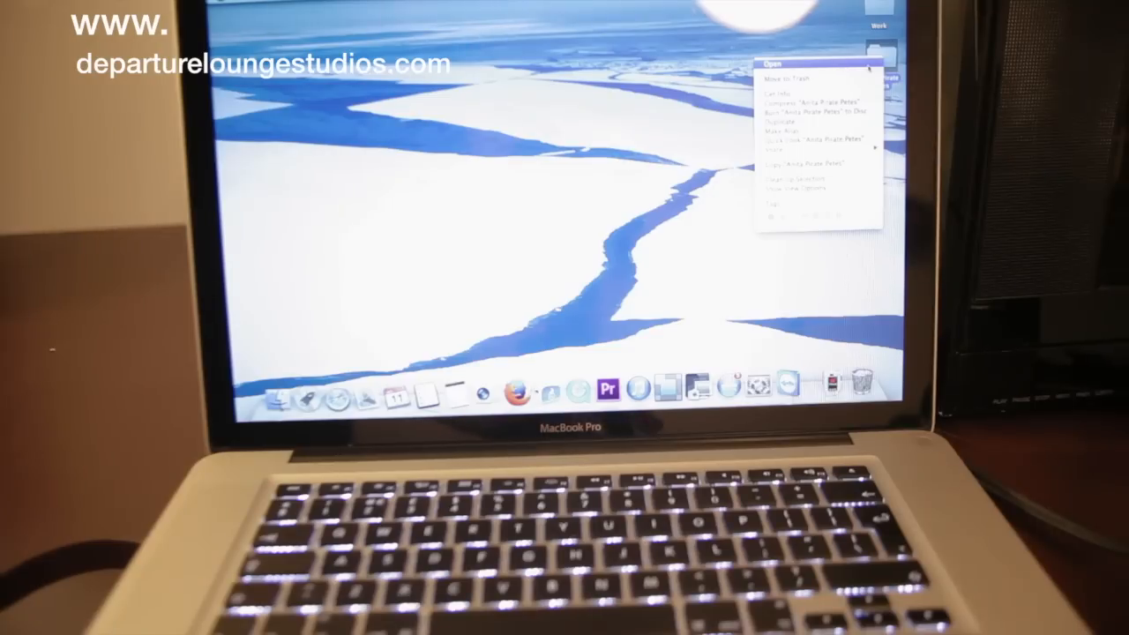